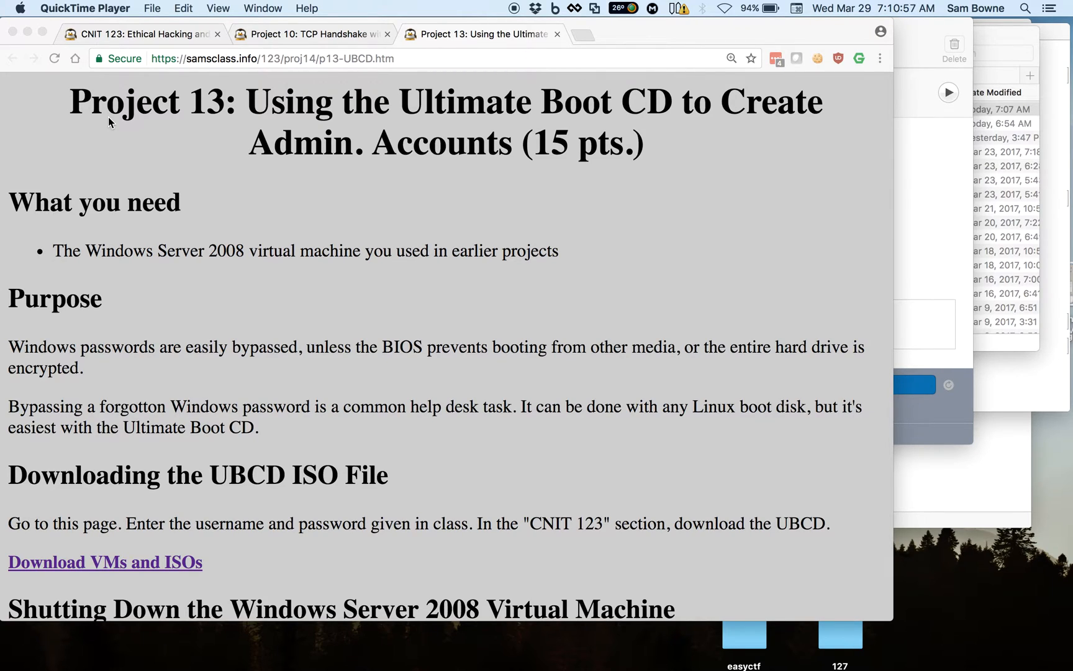
mouse_move(843, 267)
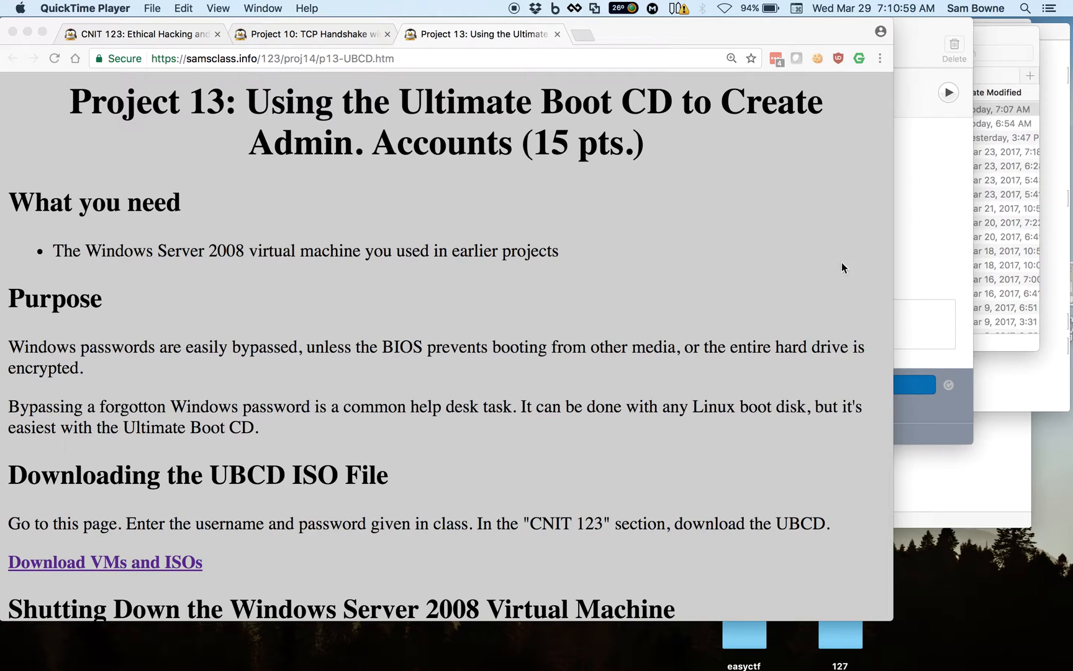
mouse_move(929, 252)
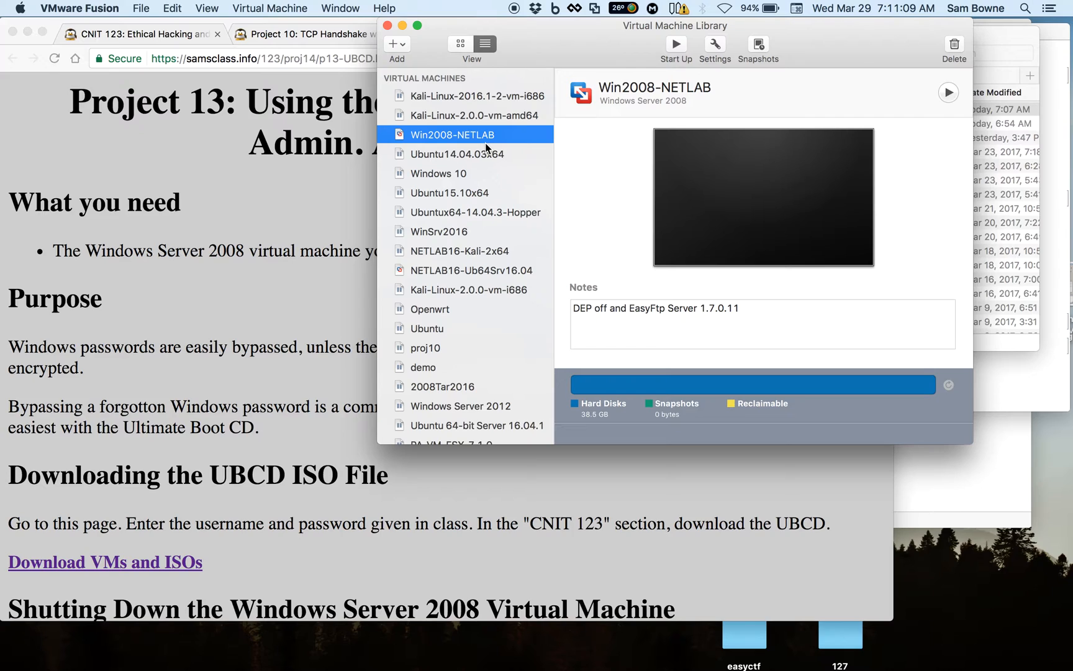
mouse_move(486, 133)
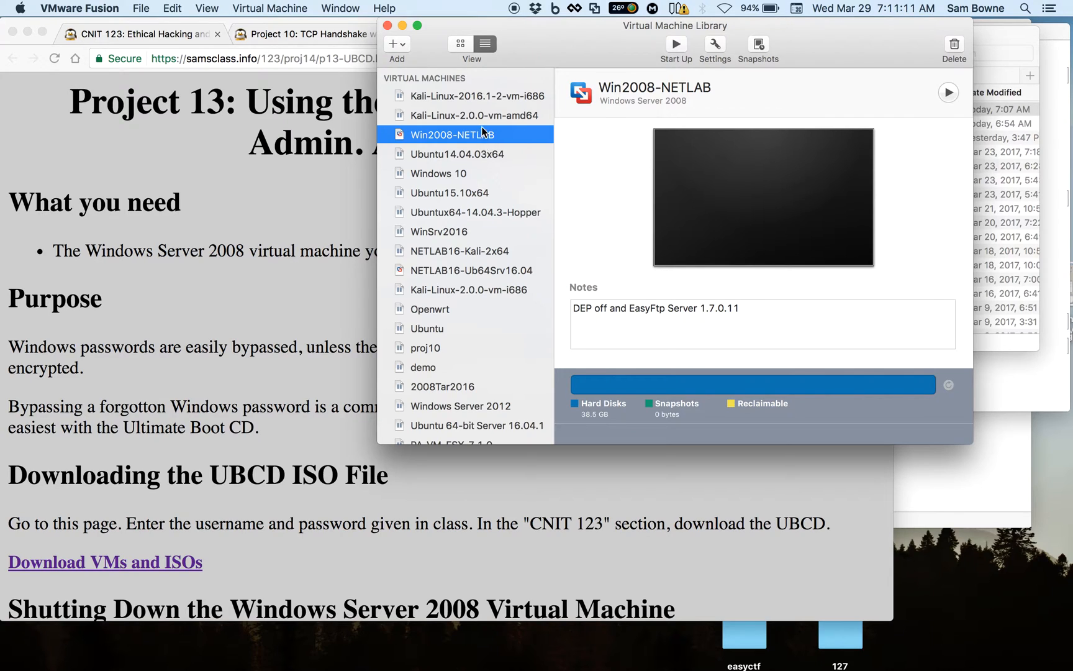
mouse_move(492, 138)
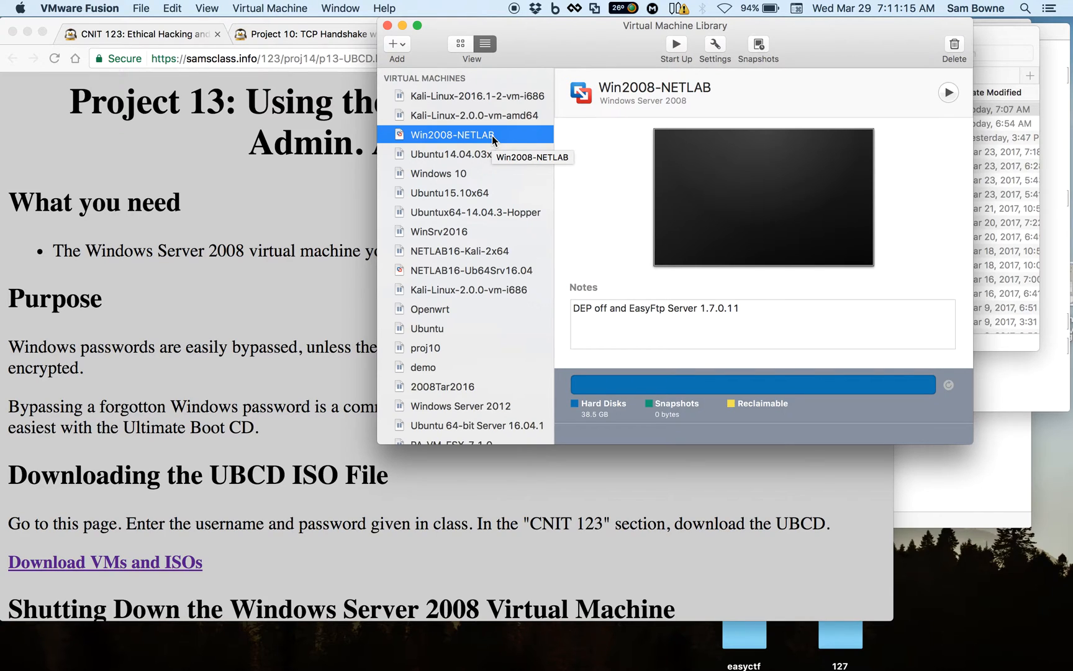
mouse_move(519, 136)
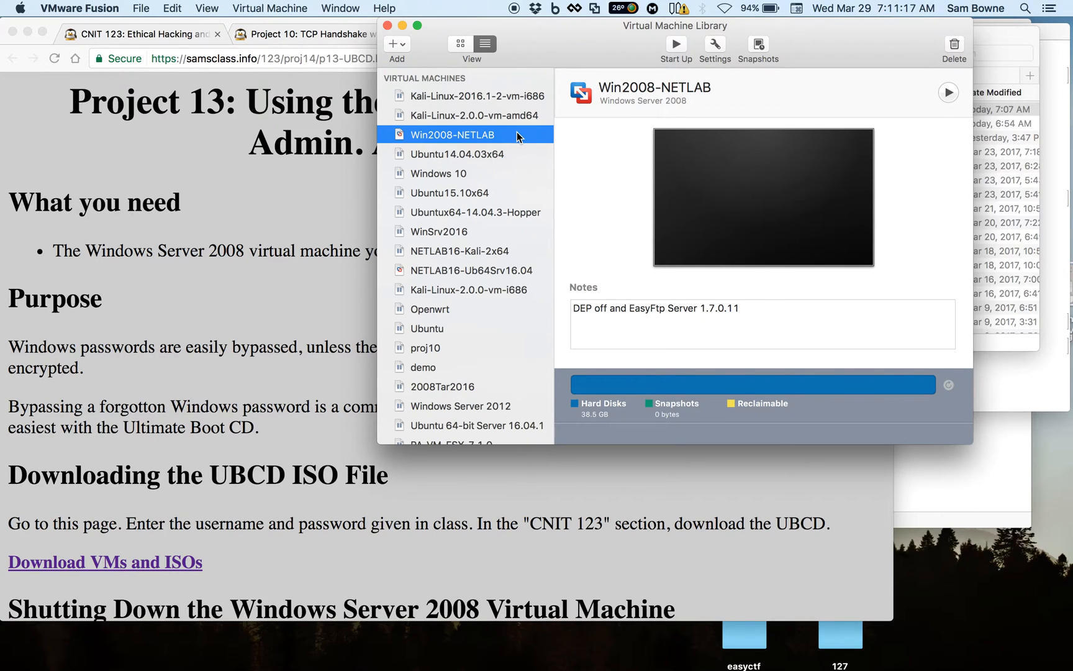
- Reveal the Win2008-NETLAB machine's .vmwarevm bundle in Finder via Show in Finder
right_click(458, 134)
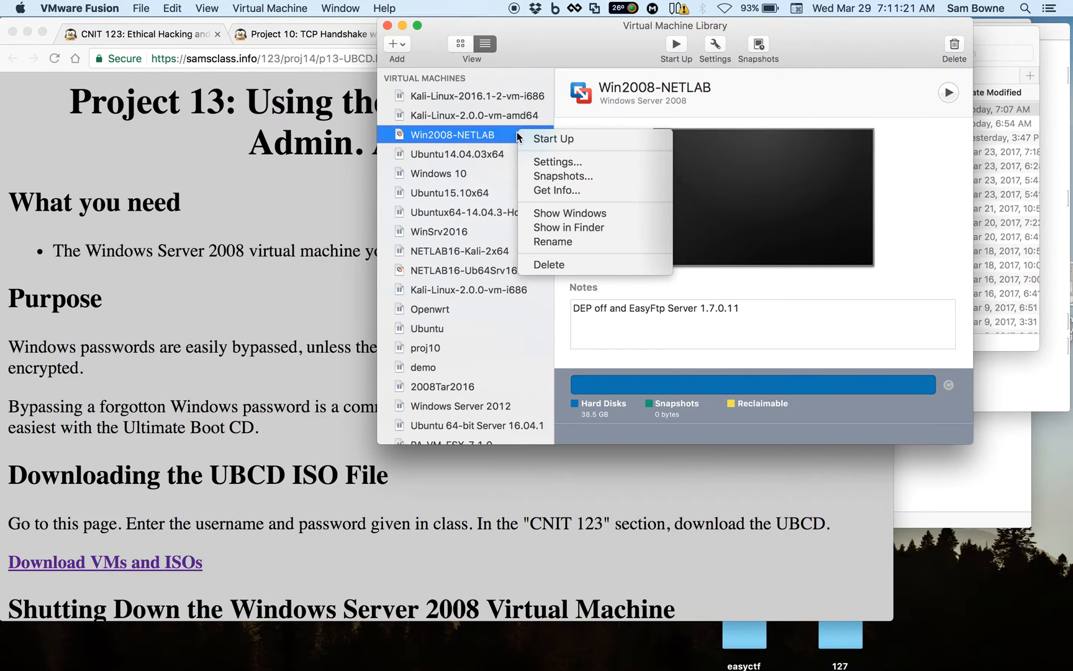
mouse_move(585, 227)
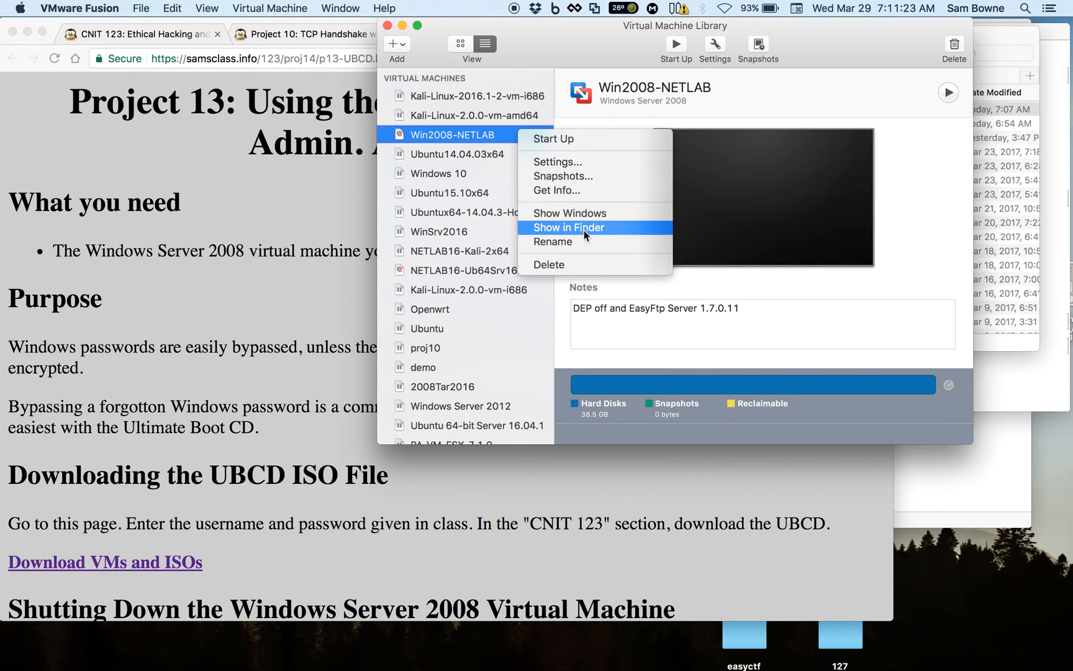
click(568, 227)
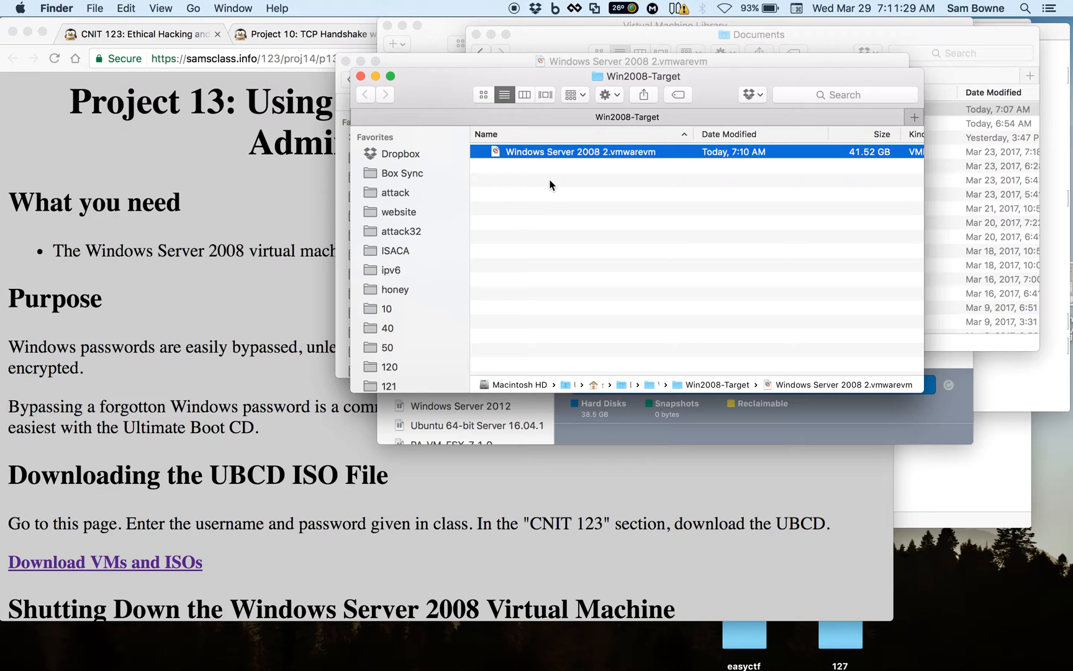
mouse_move(585, 164)
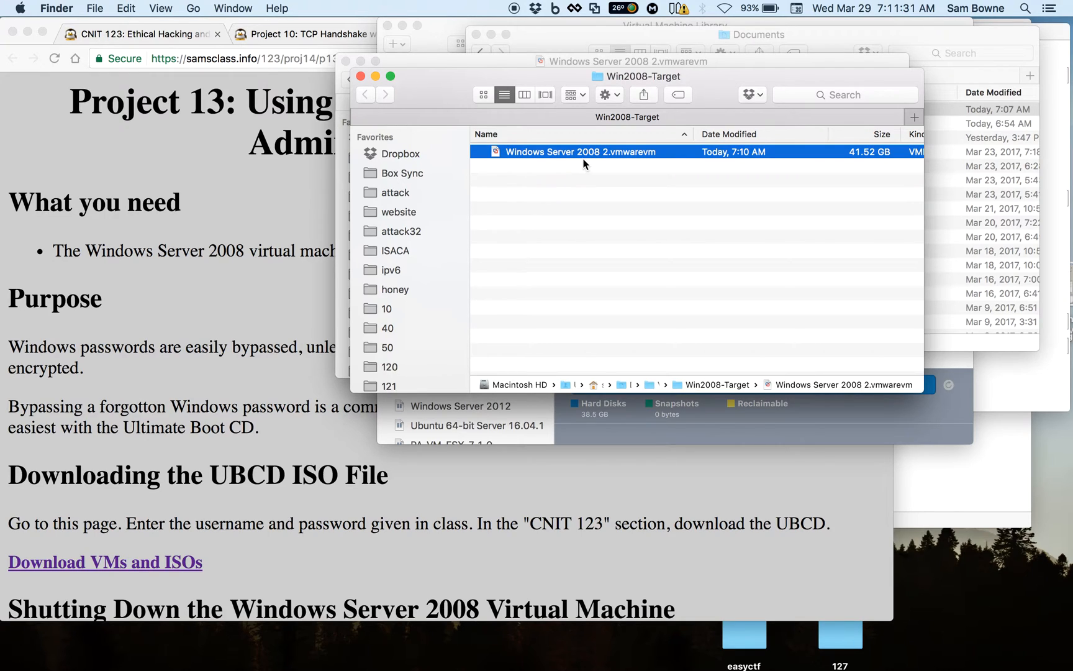
mouse_move(623, 159)
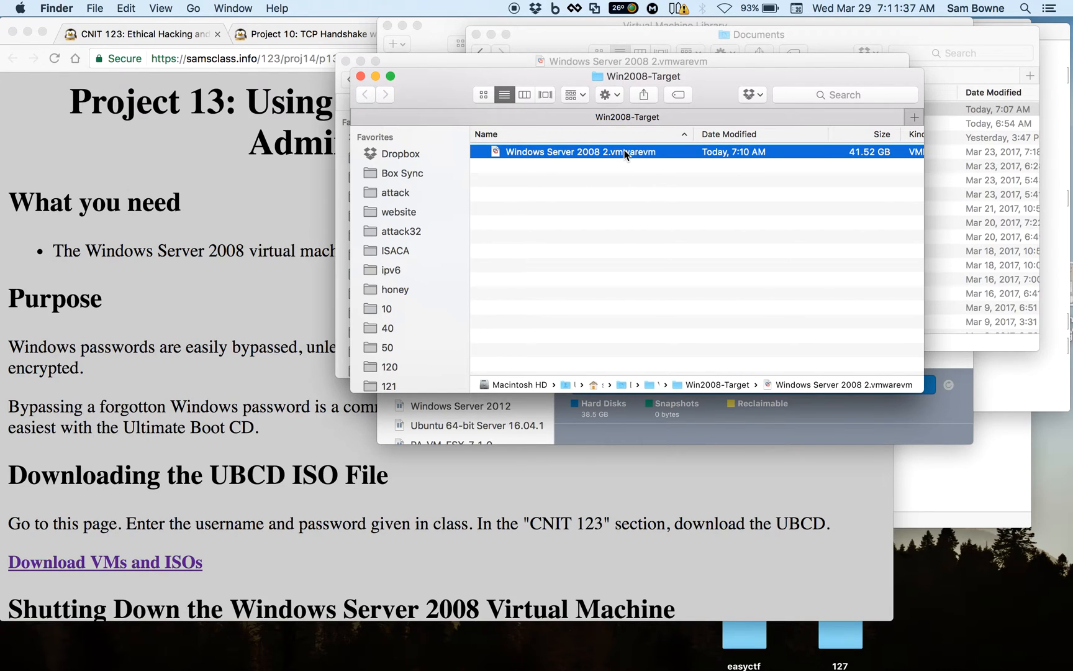
mouse_move(662, 194)
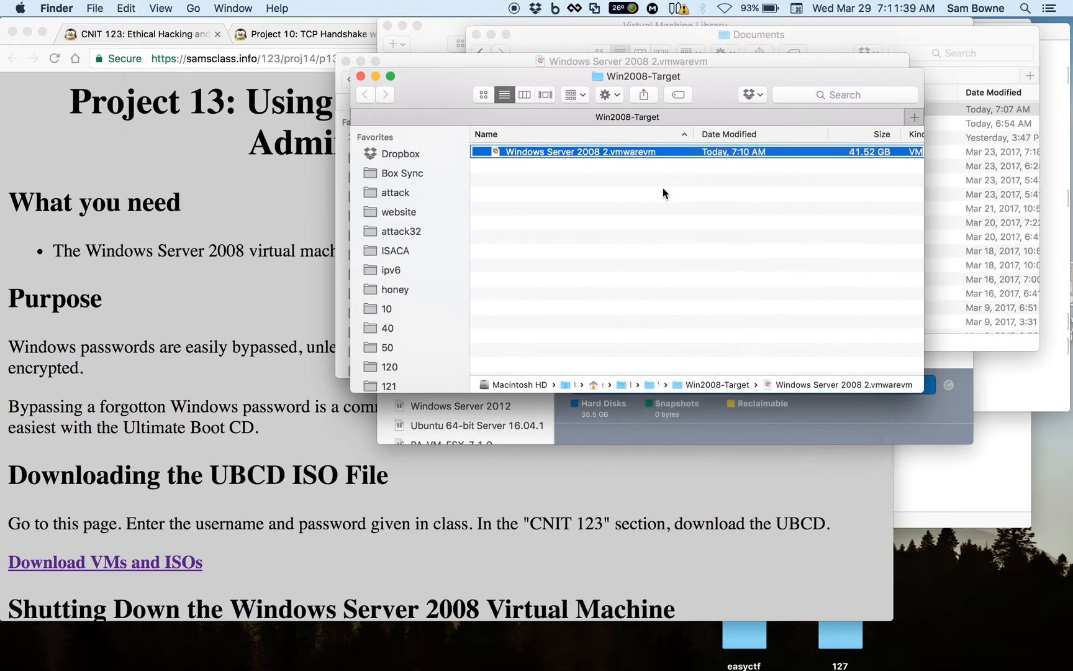
- Look inside the Windows Server 2008 2 package and bring up actions for its .vmx file
double_click(581, 152)
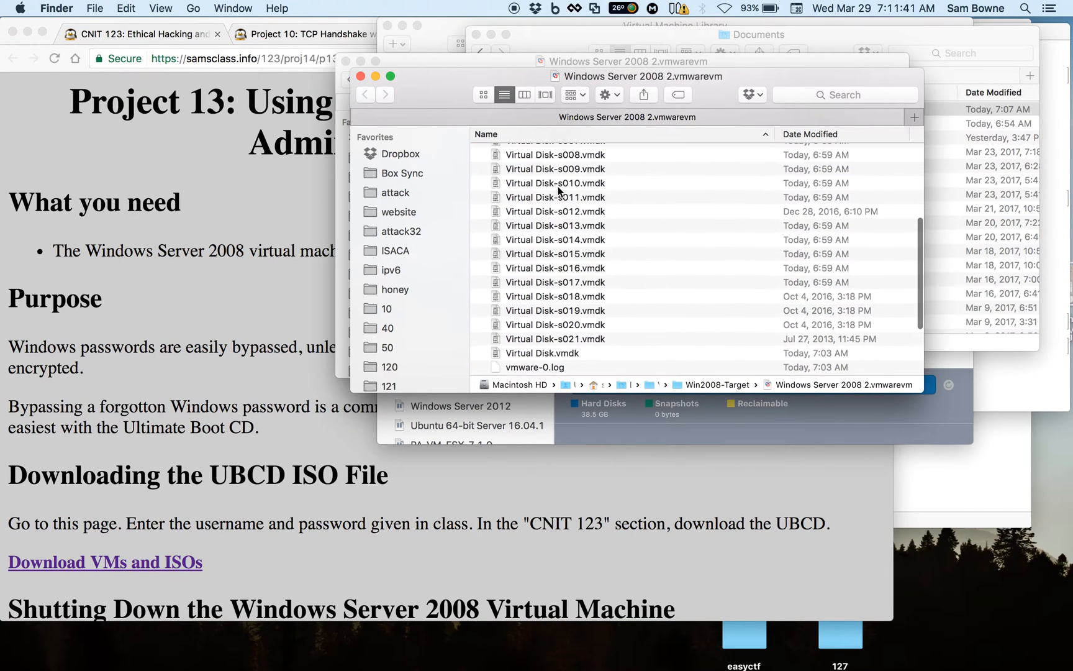
scroll(down, 3)
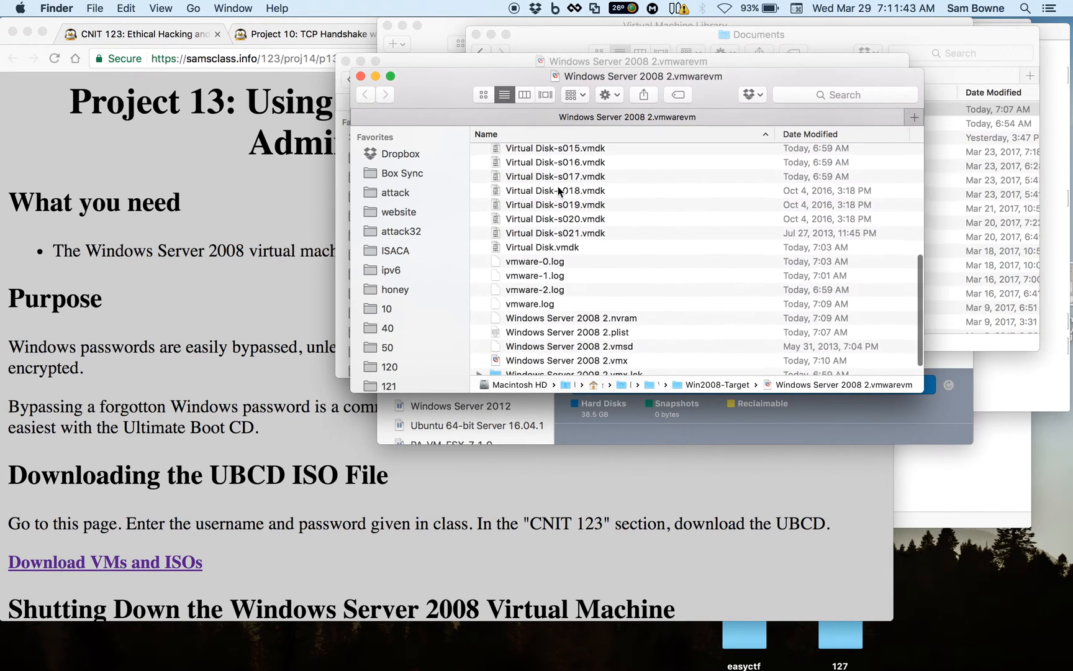
scroll(down, 3)
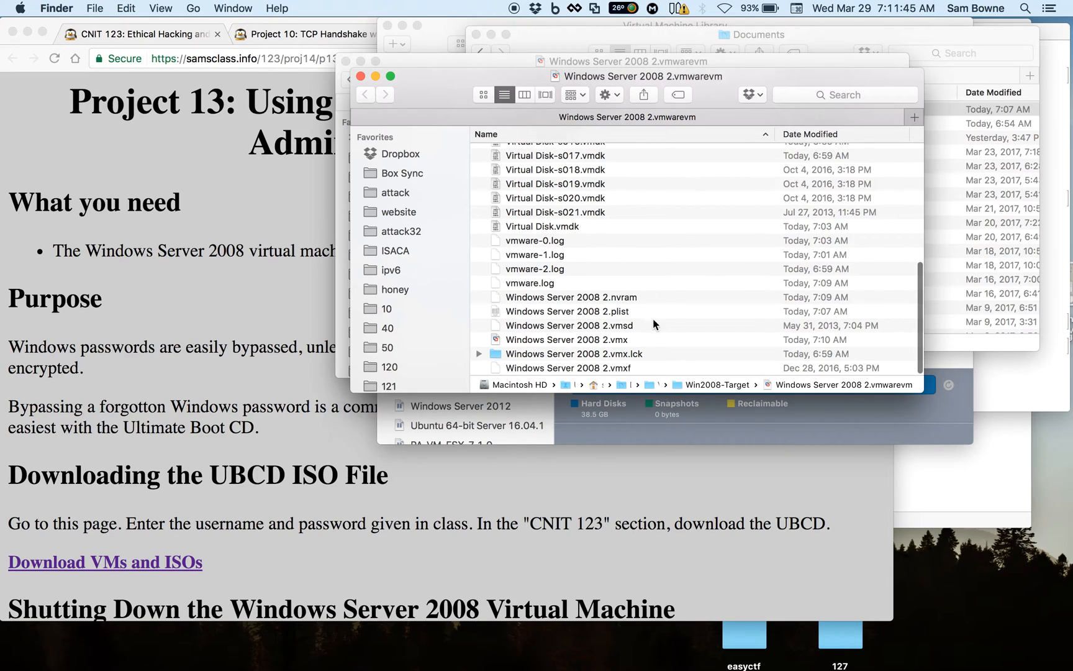
mouse_move(621, 351)
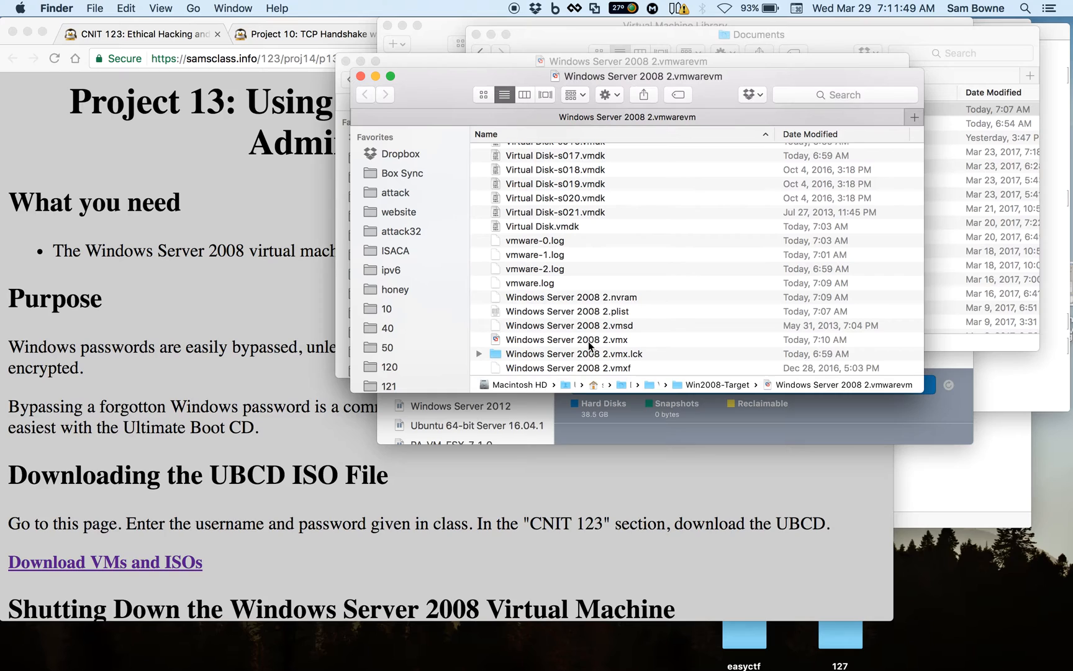
right_click(566, 339)
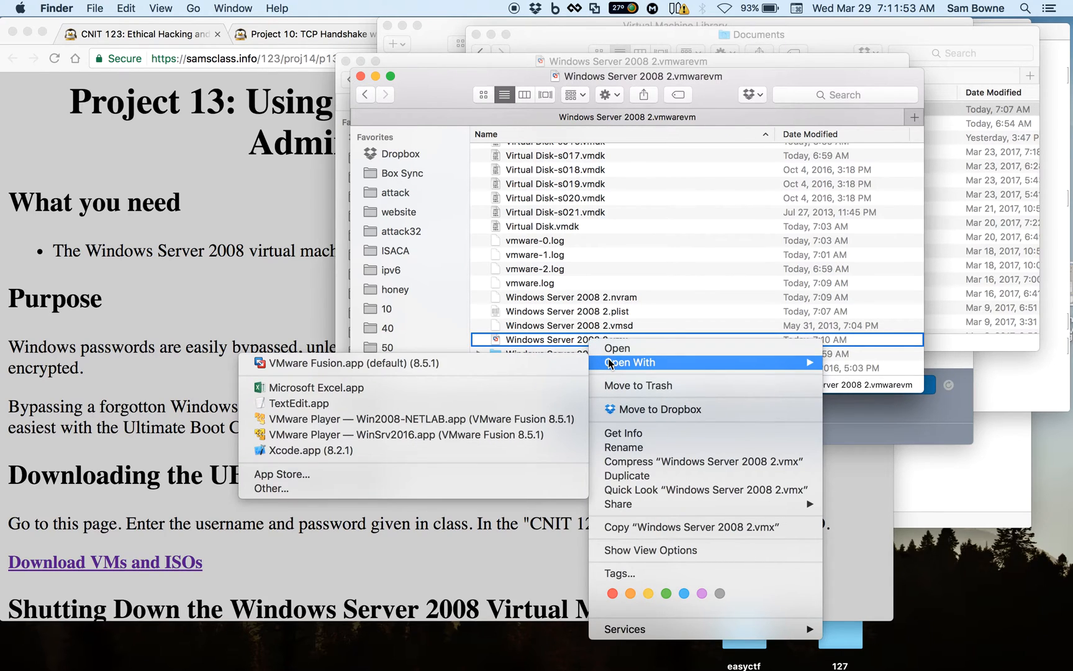
mouse_move(298, 403)
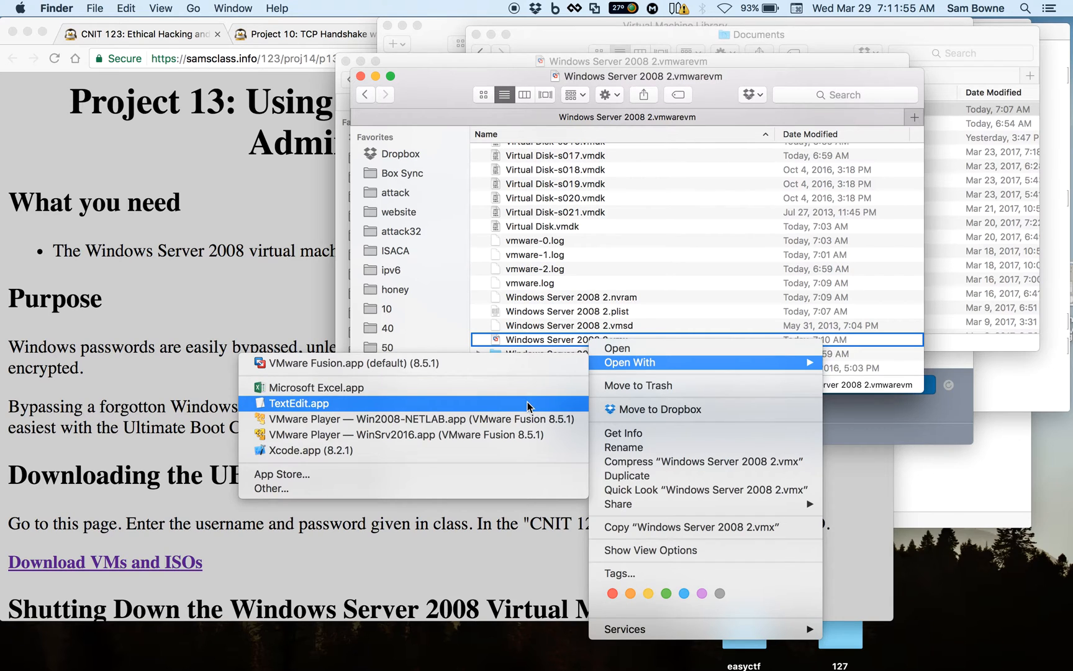
- Place the insertion point in the .vmx text and move down to its last line
click(298, 404)
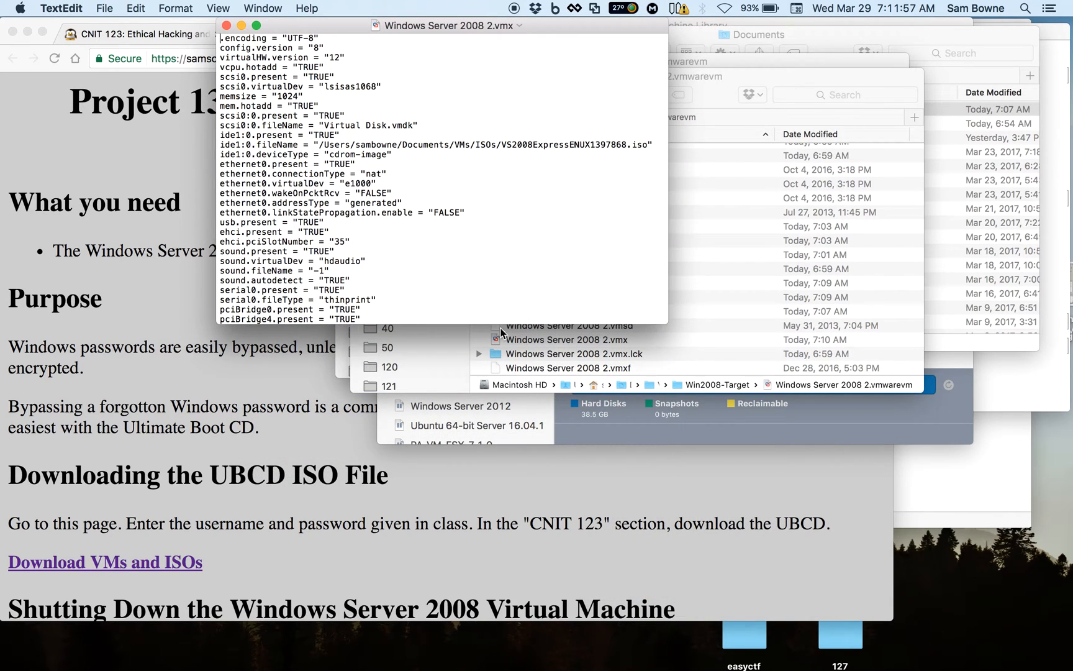
mouse_move(479, 246)
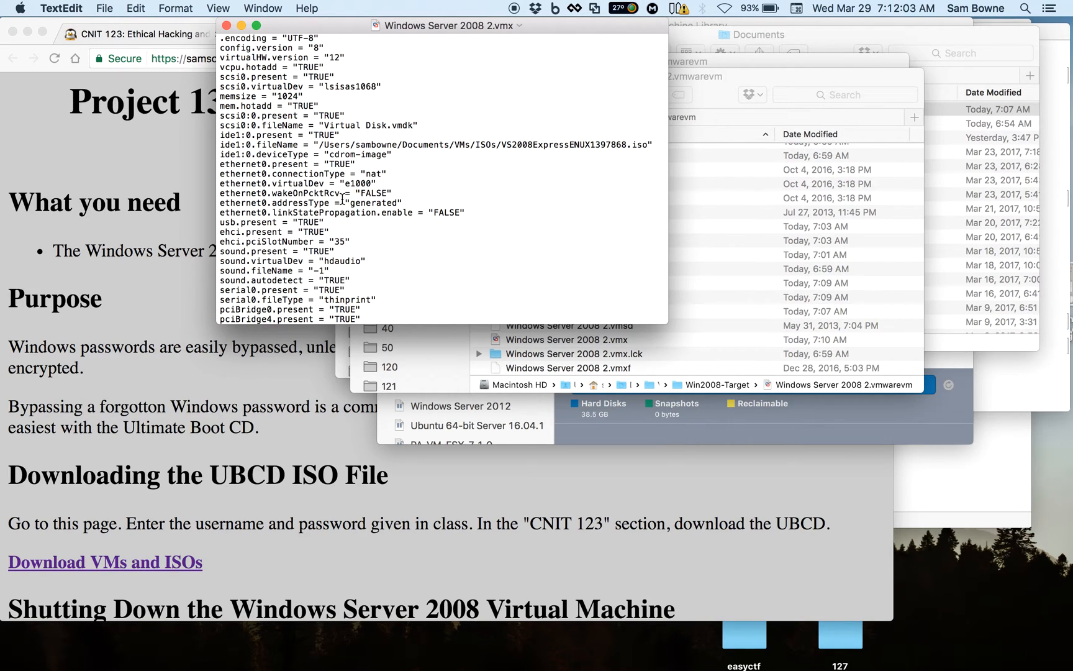
scroll(down, 3)
text(b)
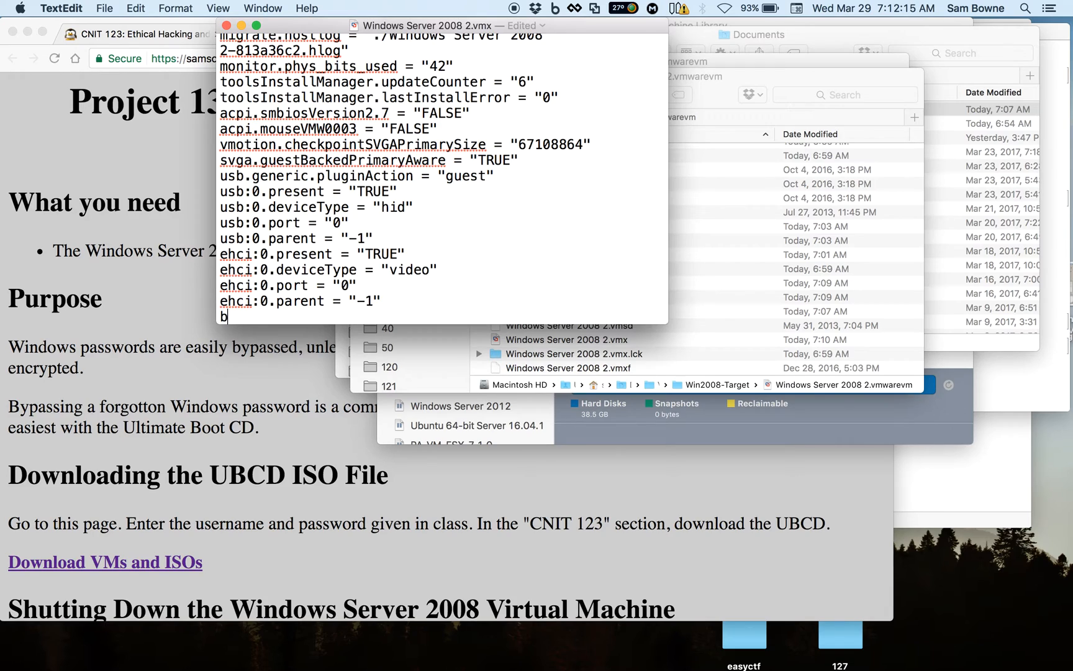
- Add the line bios.bootdelay = "10000" at the end of the .vmx file
text(ios.boot)
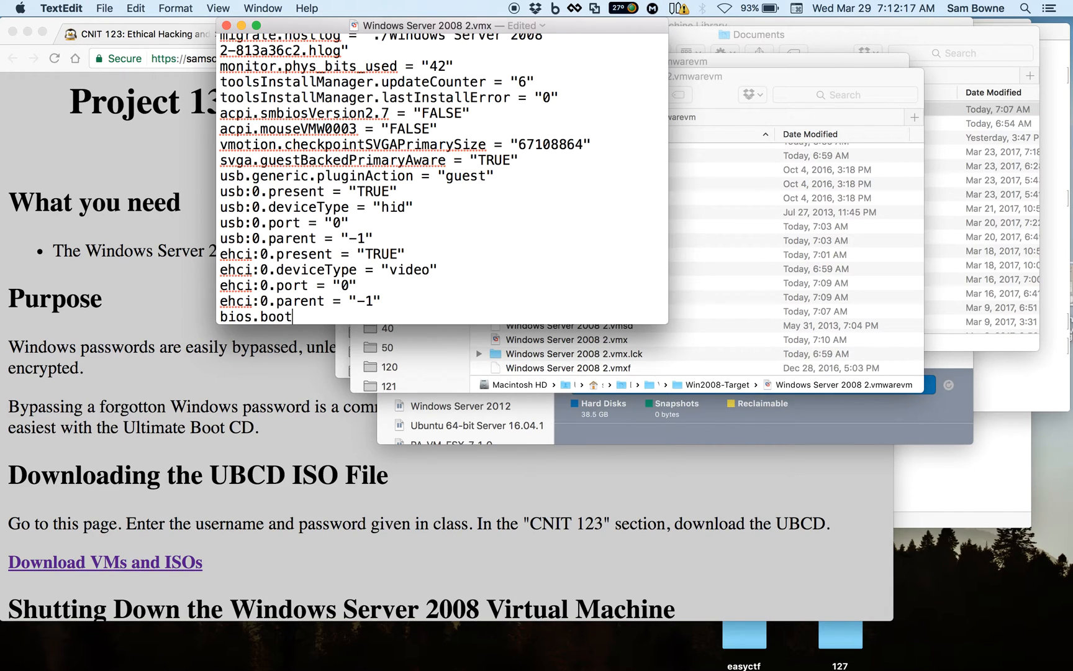
text(delay)
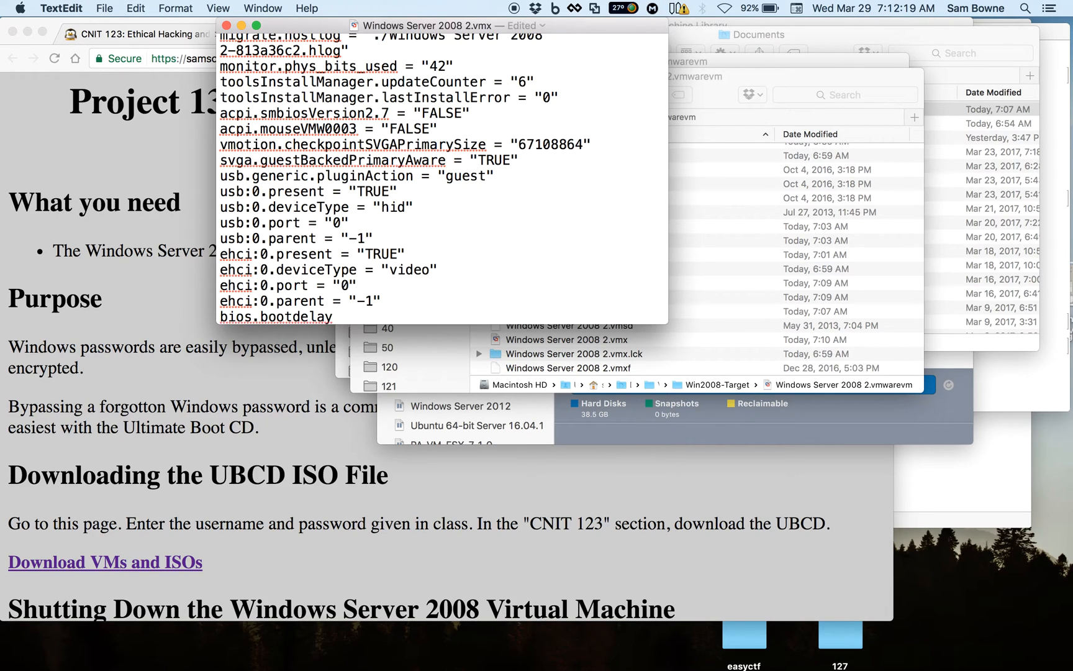
text(= "10)
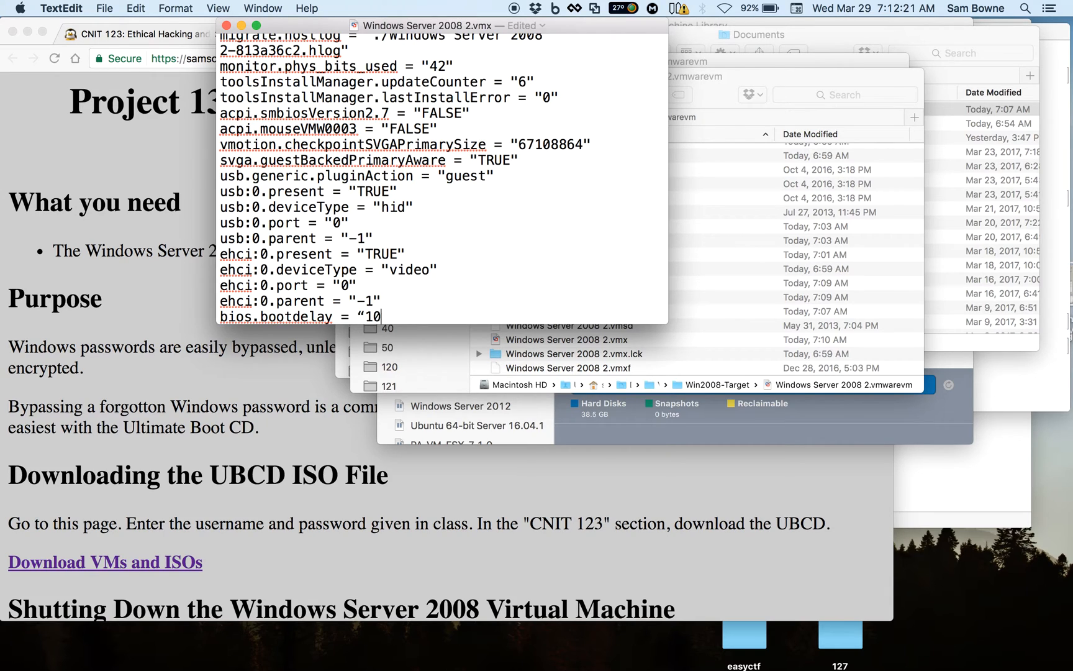
text(000”)
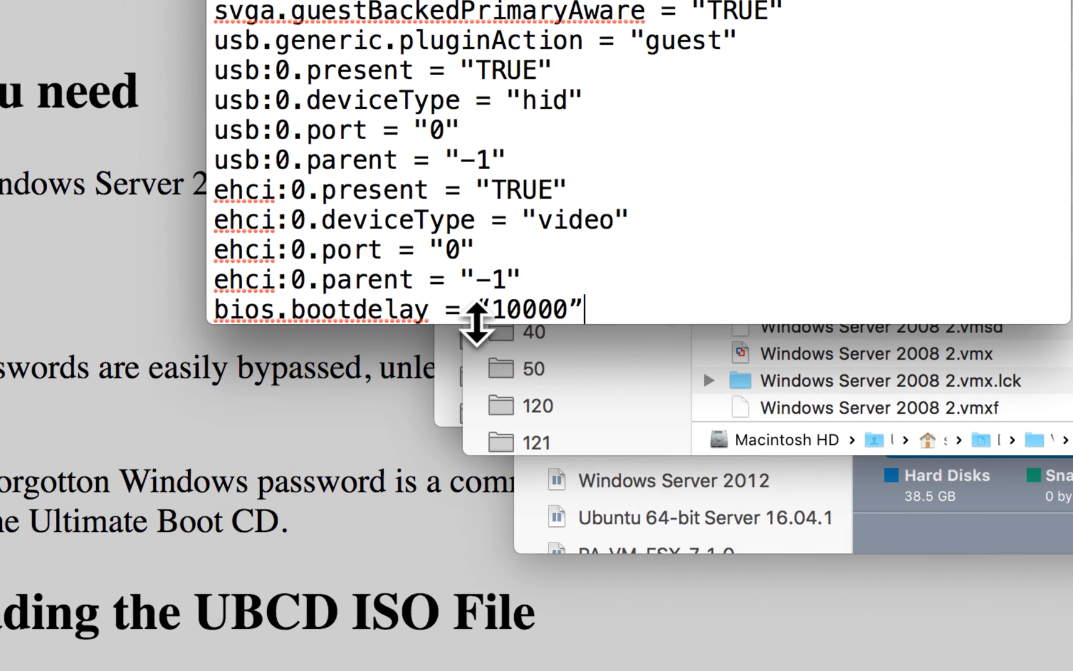
mouse_move(540, 263)
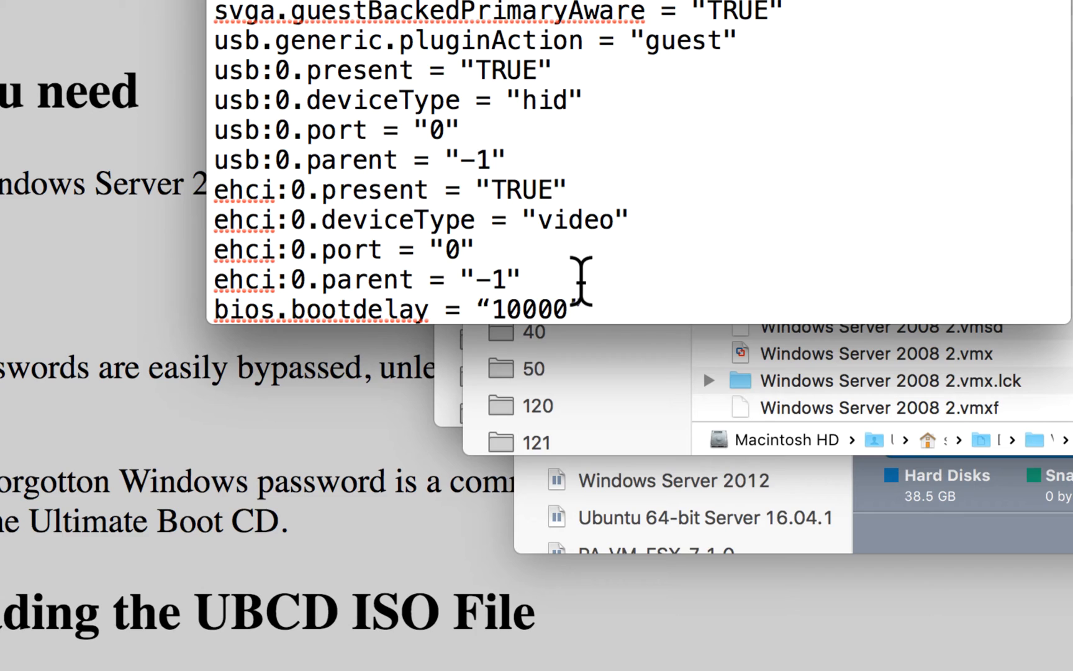
mouse_move(815, 216)
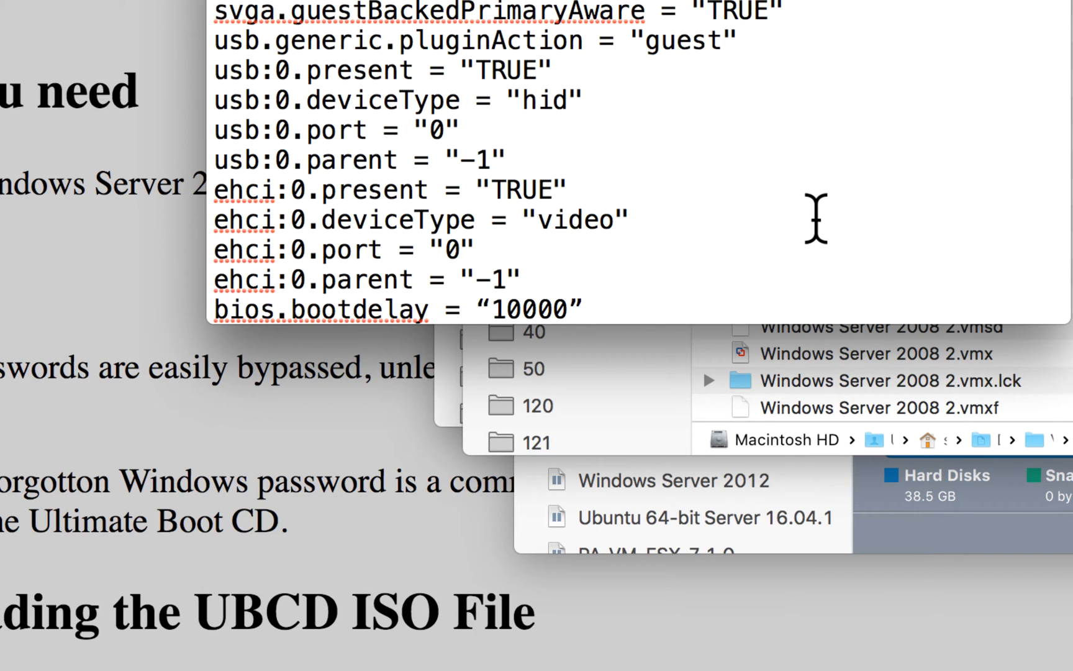
- Replace both curly quotes around 10000 with straight quotes, save, and return to VMware Fusion
click(522, 278)
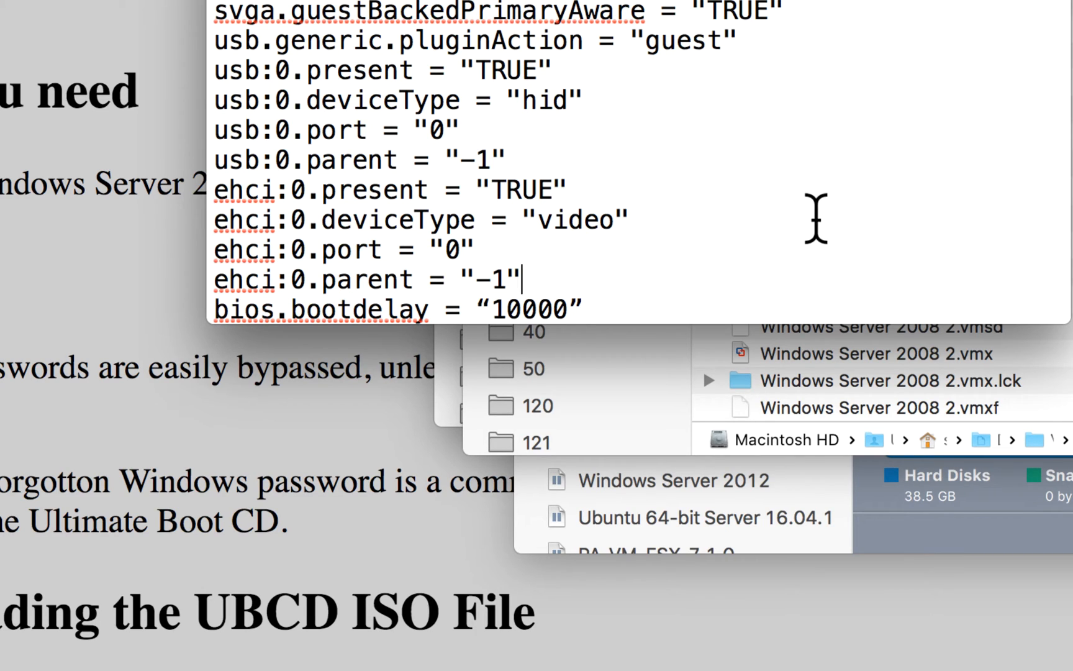
double_click(510, 279)
text(")
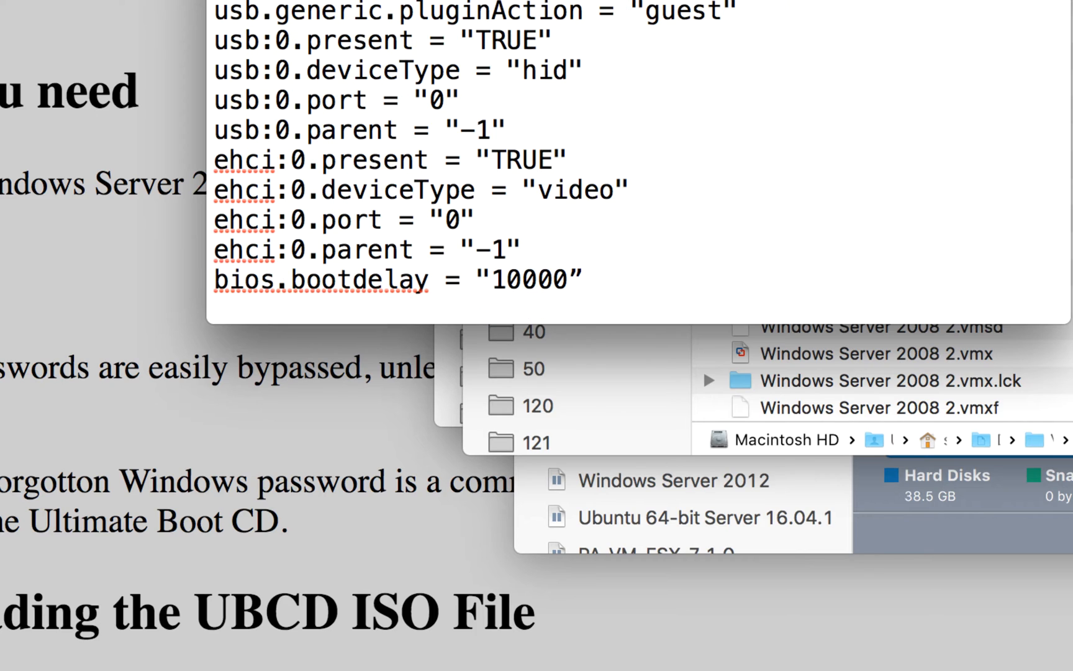
double_click(571, 279)
text(")
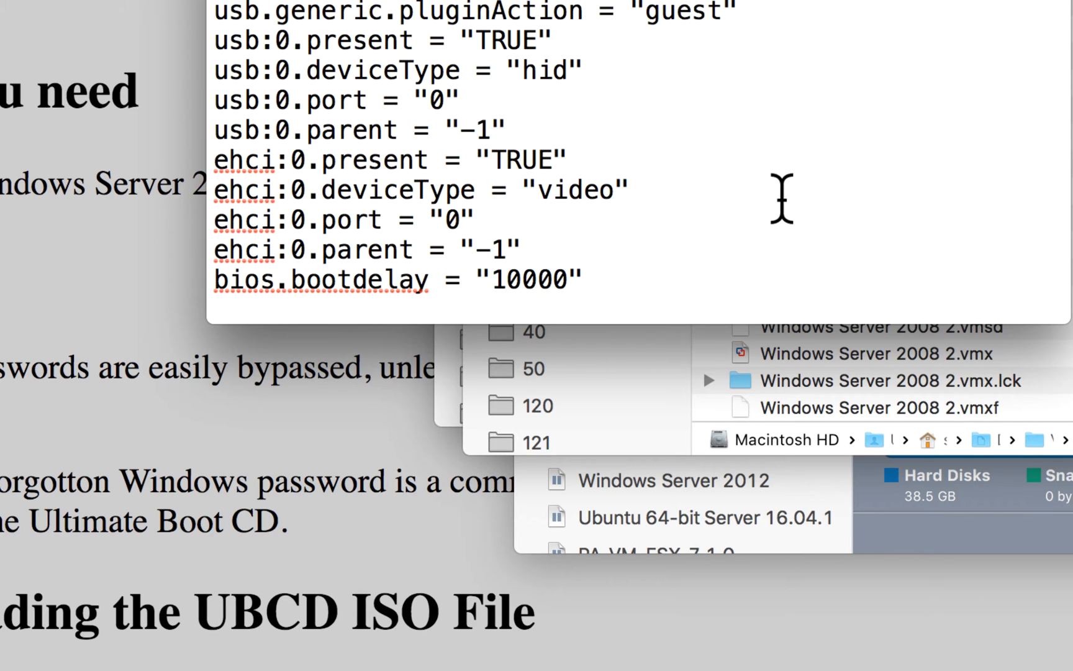
click(583, 280)
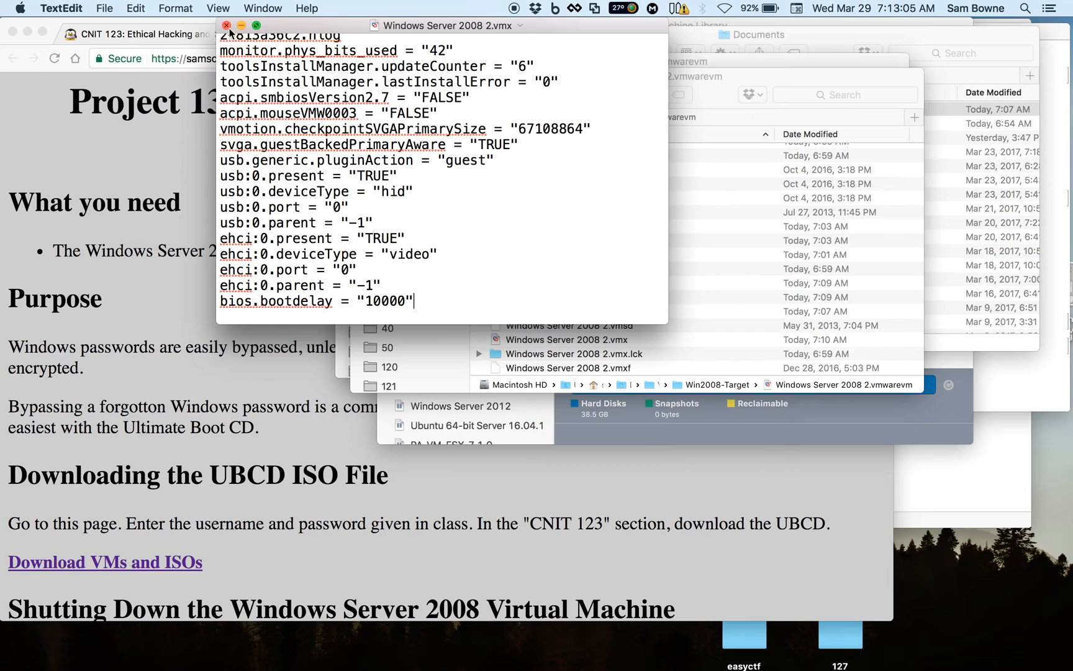
click(226, 25)
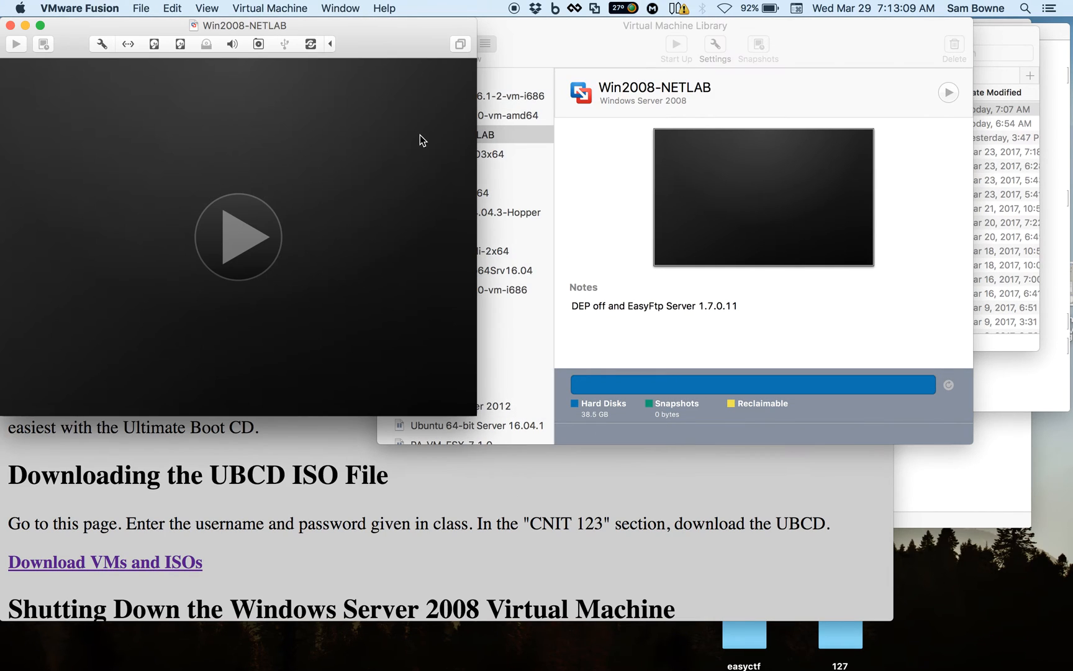
- Power on Win2008-NETLAB, enter PhoenixBIOS setup during the boot delay, and show the Boot page
click(239, 238)
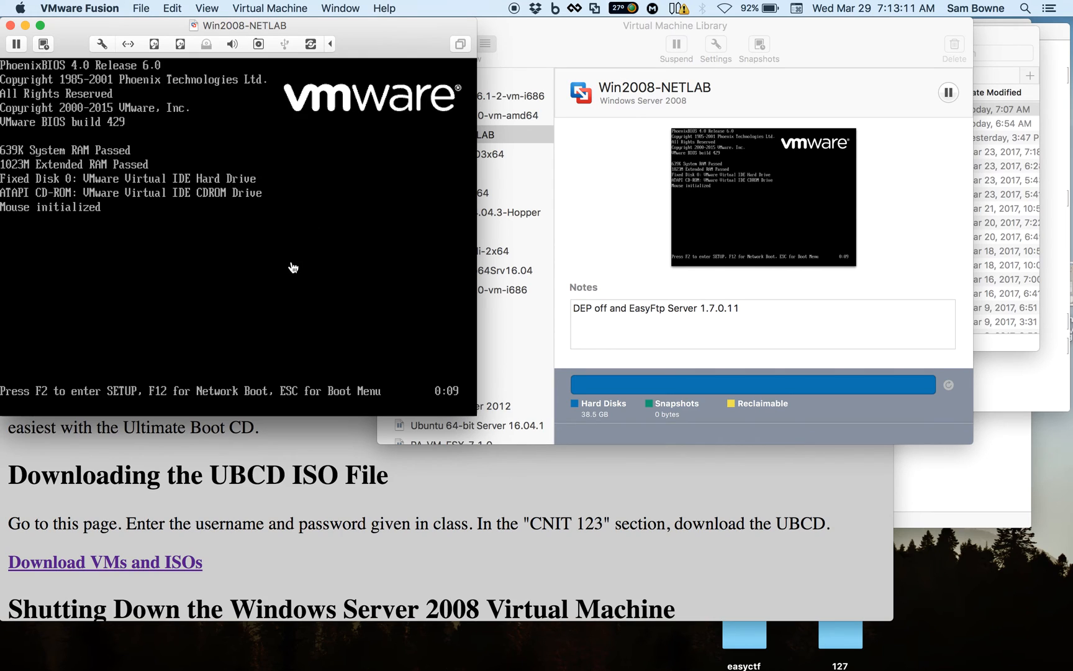
click(293, 267)
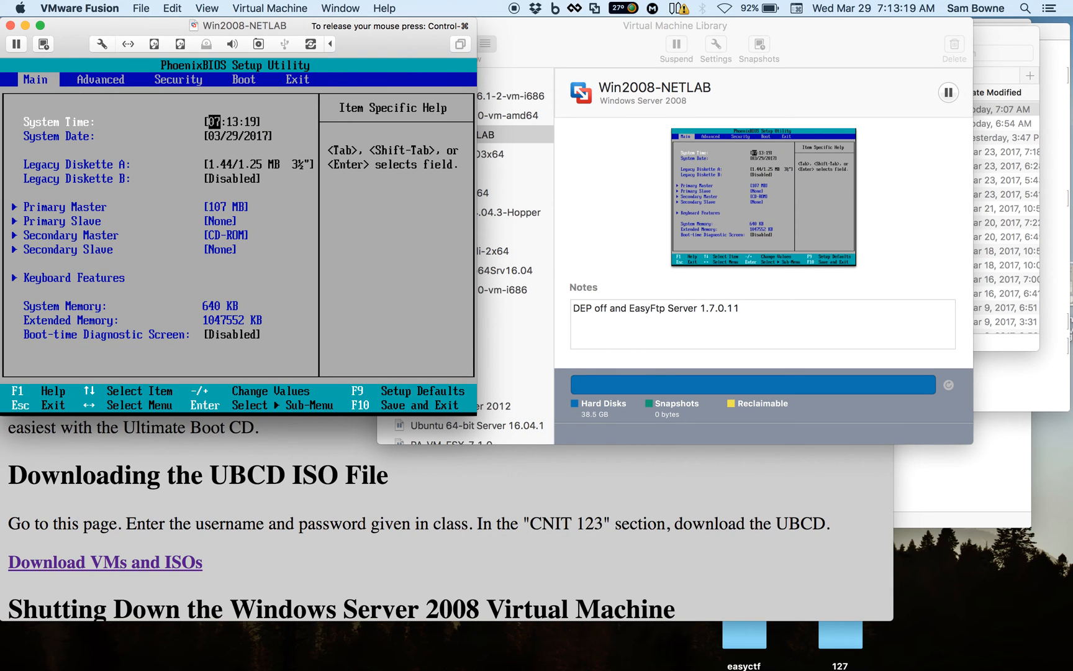
click(244, 80)
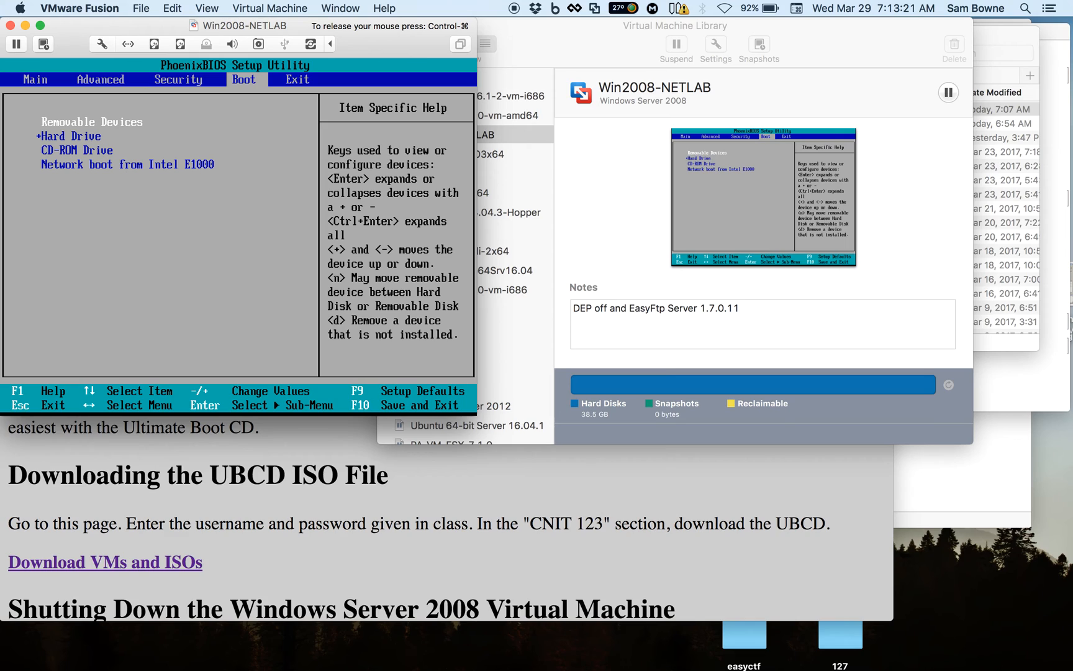